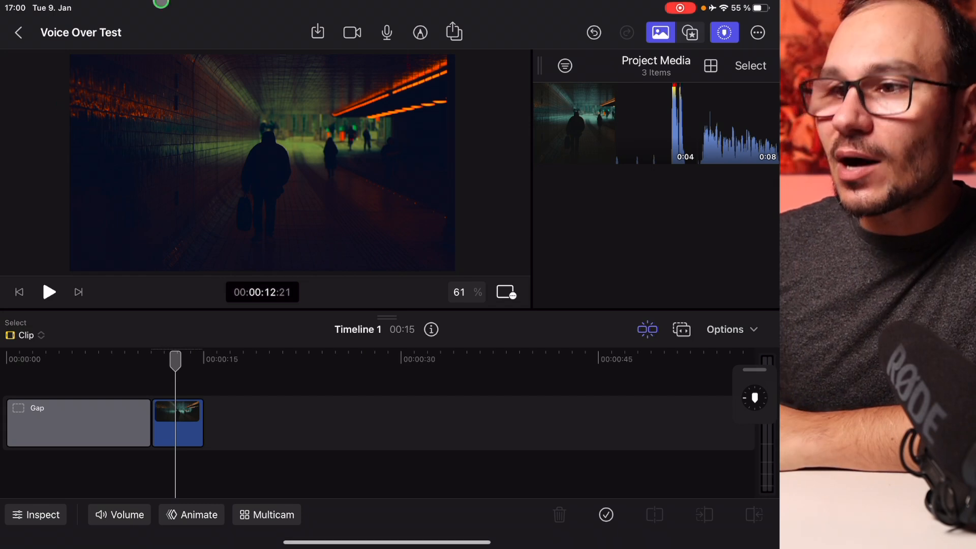
Bring up the Voiceover recorder from the toolbar and set the playhead at the video clip's start (~11 s).
left_click(452, 32)
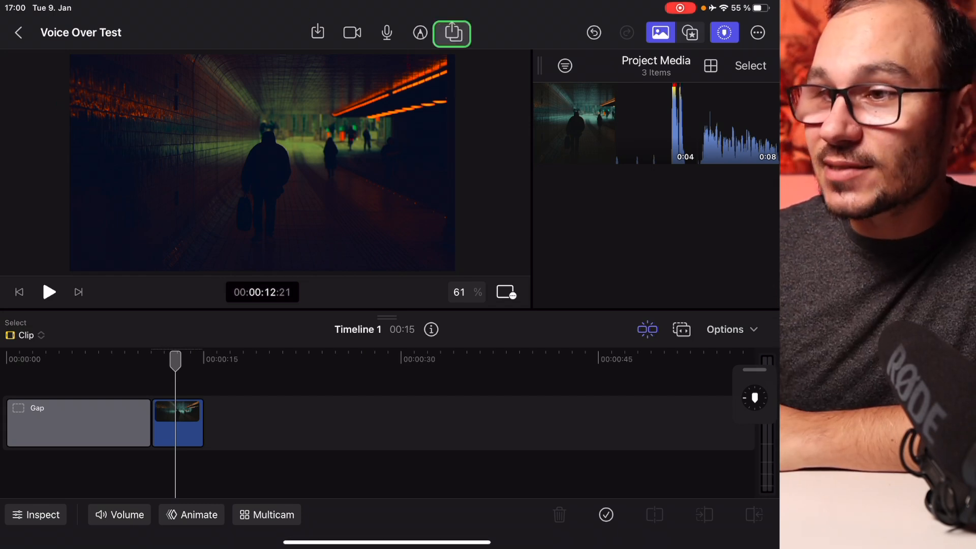
left_click(386, 33)
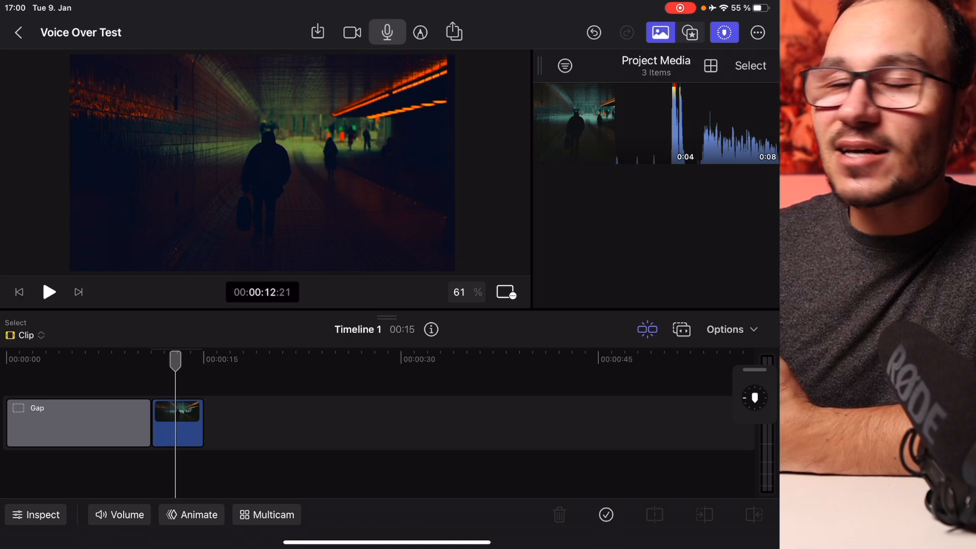
left_click(352, 32)
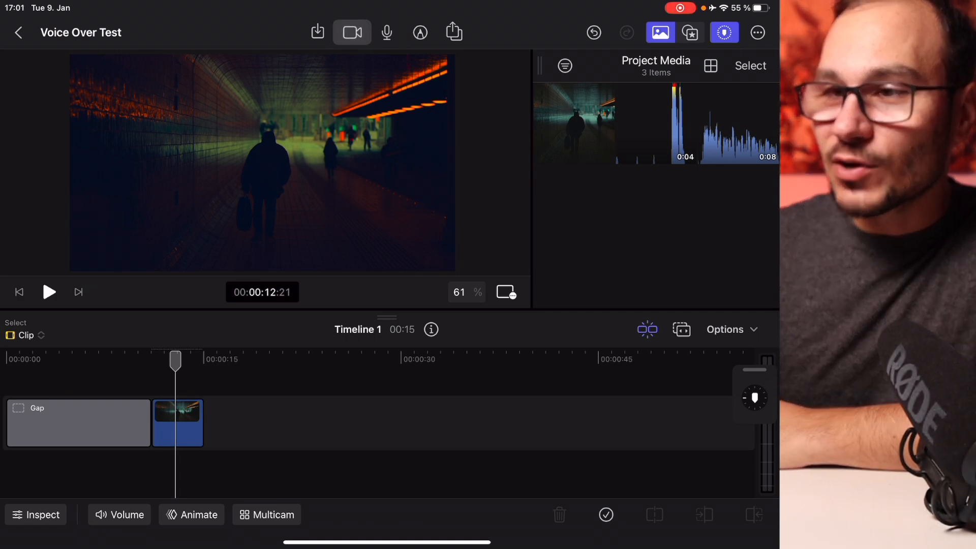
left_click(386, 32)
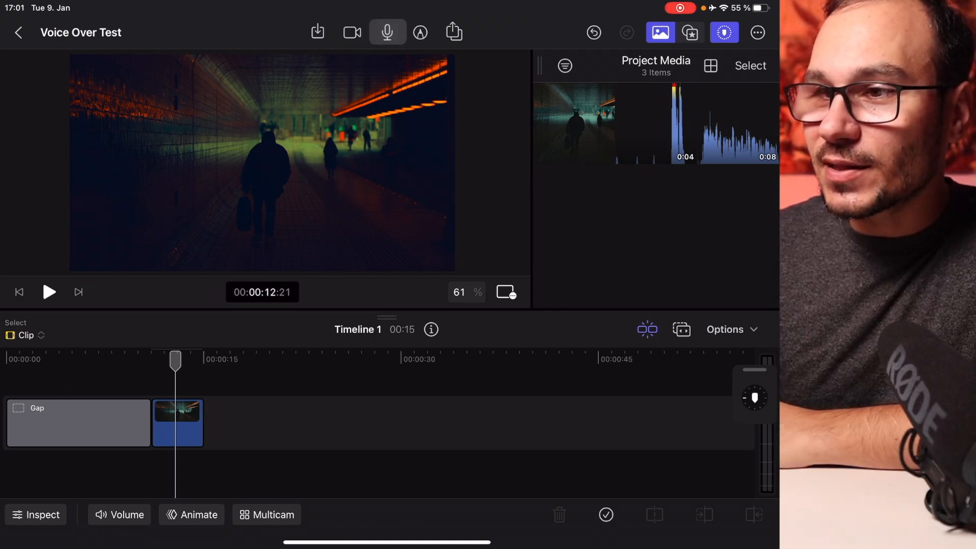
left_click(387, 32)
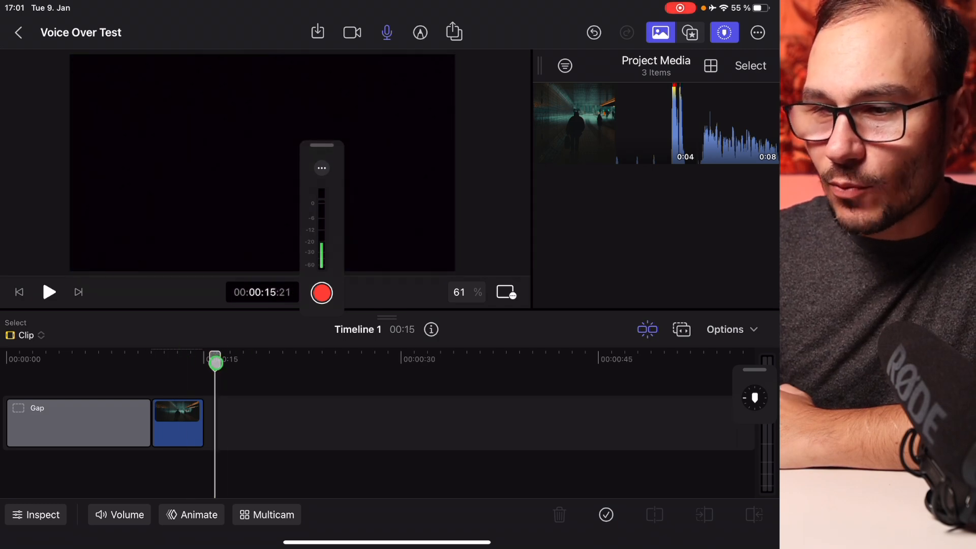
left_click(321, 293)
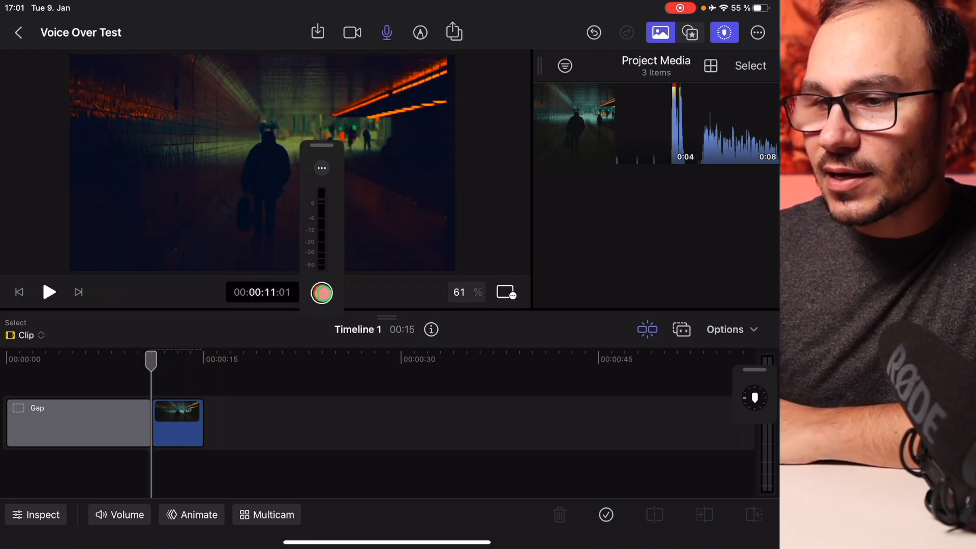
Record a voiceover and stop, leaving clip Untitled-3 below the video and in Project Media.
left_click(49, 292)
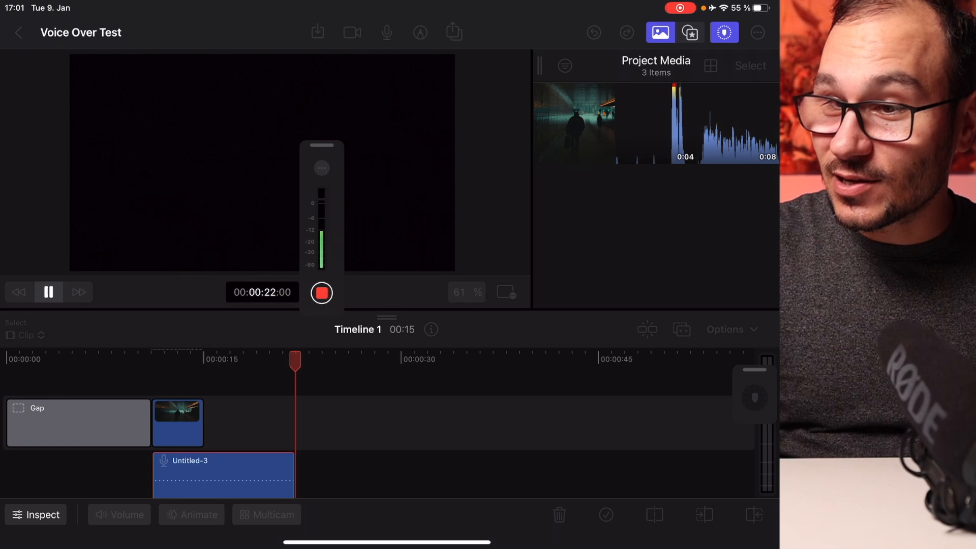
left_click(322, 293)
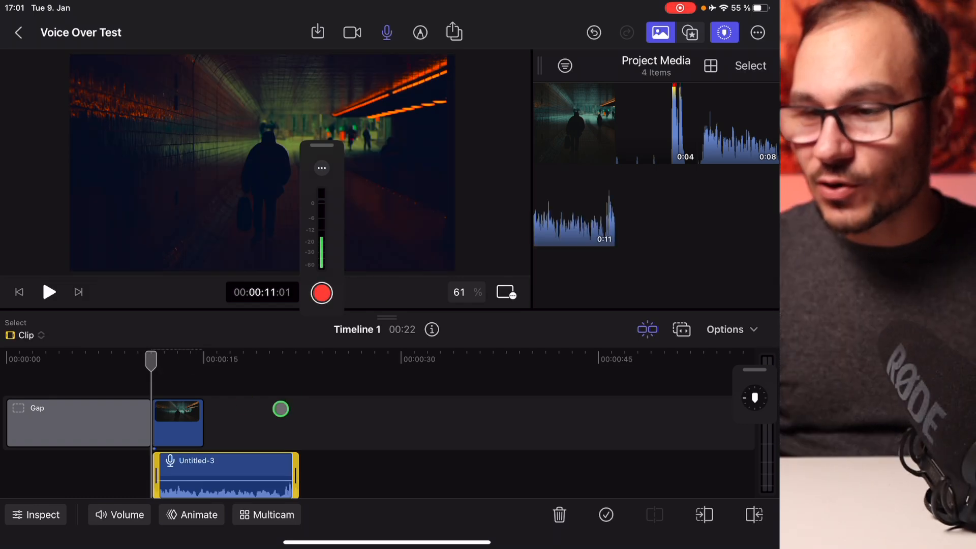